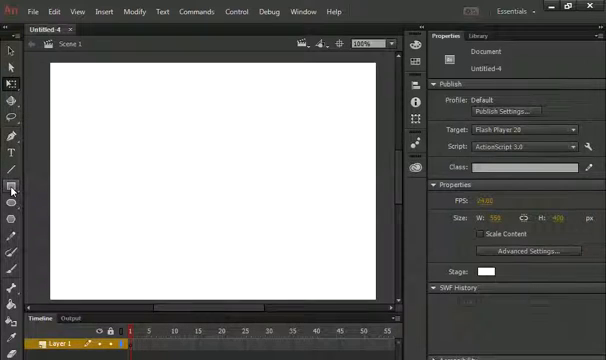
mouse_move(11, 188)
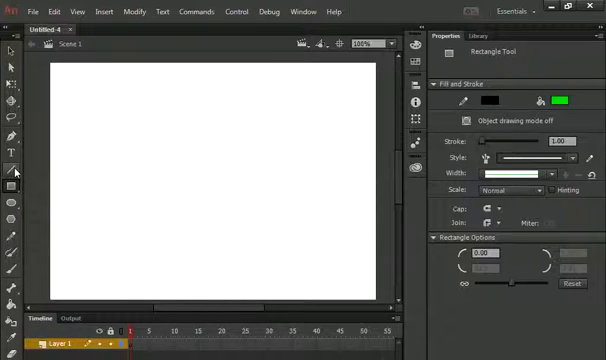
mouse_move(13, 188)
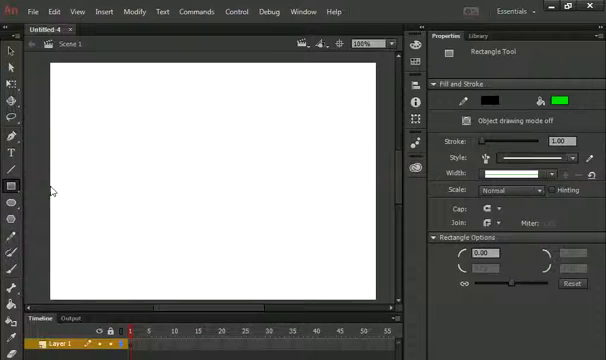
Draw a green rectangle with a black outline on the left of the stage
drag(78, 127, 230, 238)
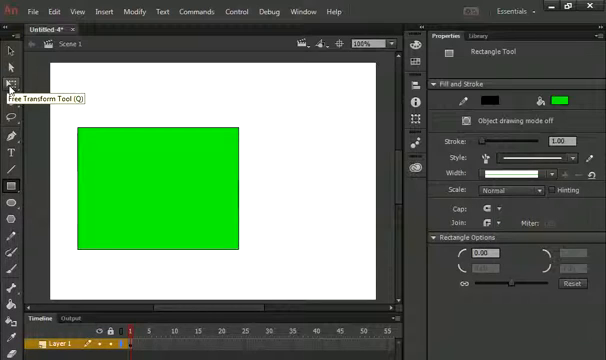
Switch to the Free Transform Tool to prepare the green rectangle for scaling
click(11, 78)
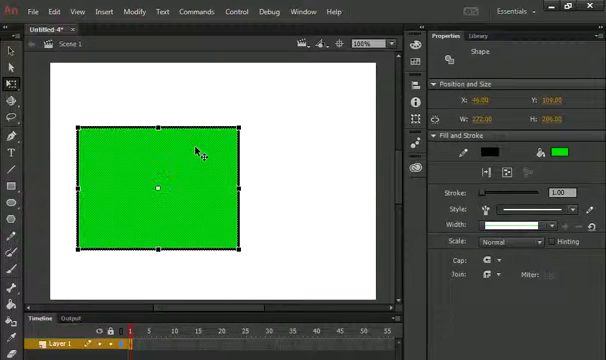
mouse_move(196, 206)
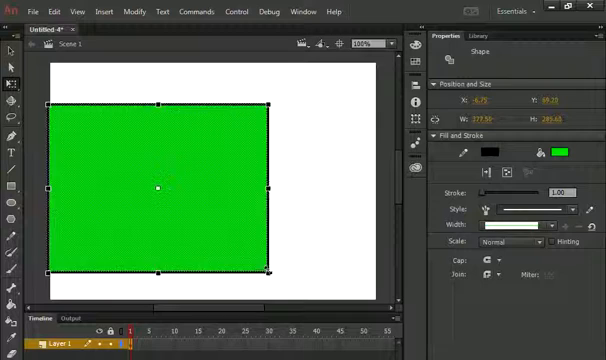
Rotate the enlarged green rectangle by dragging near a corner so it tilts
drag(263, 275, 228, 240)
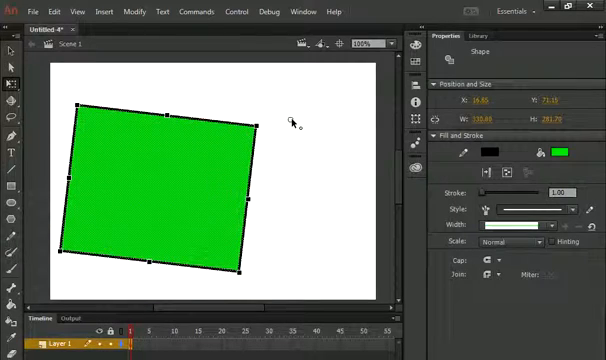
mouse_move(157, 187)
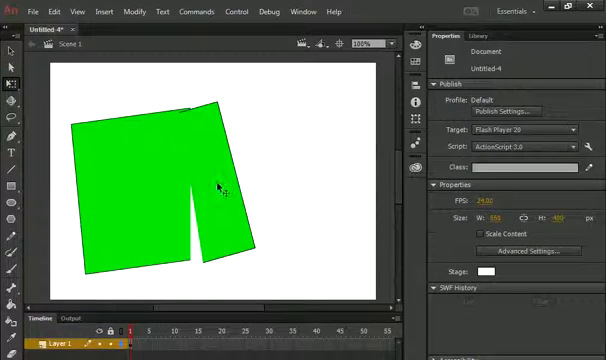
Bring up the Free Transform tool's flyout of transform modes
click(13, 83)
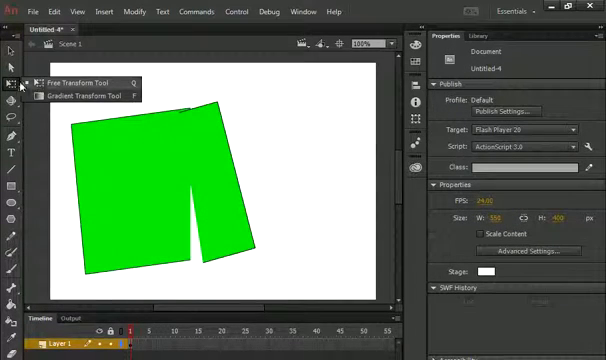